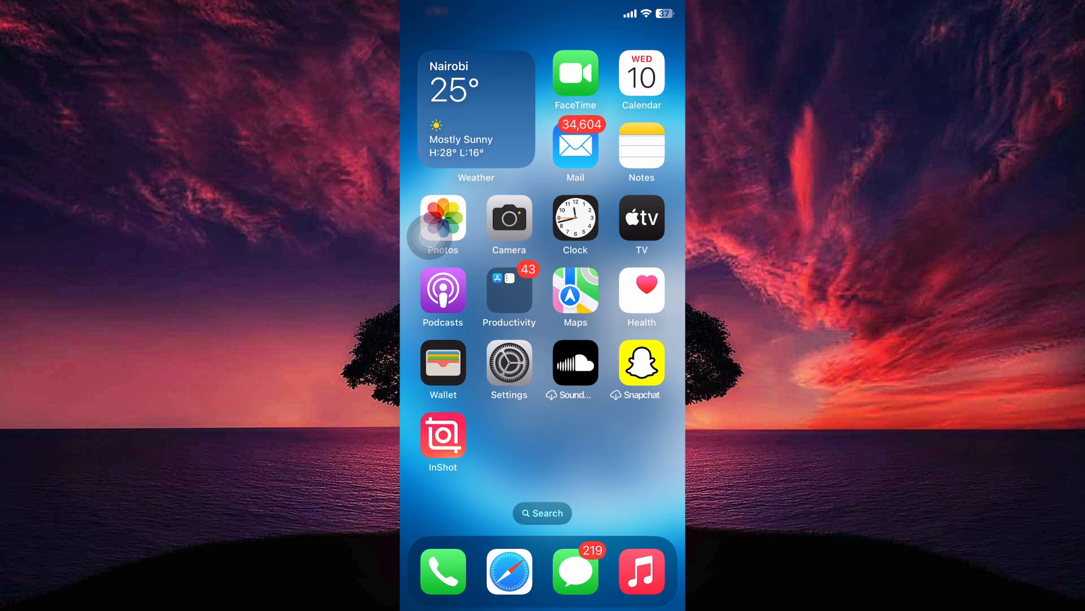
# Launch the Settings app from the Home Screen
pyautogui.click(509, 365)
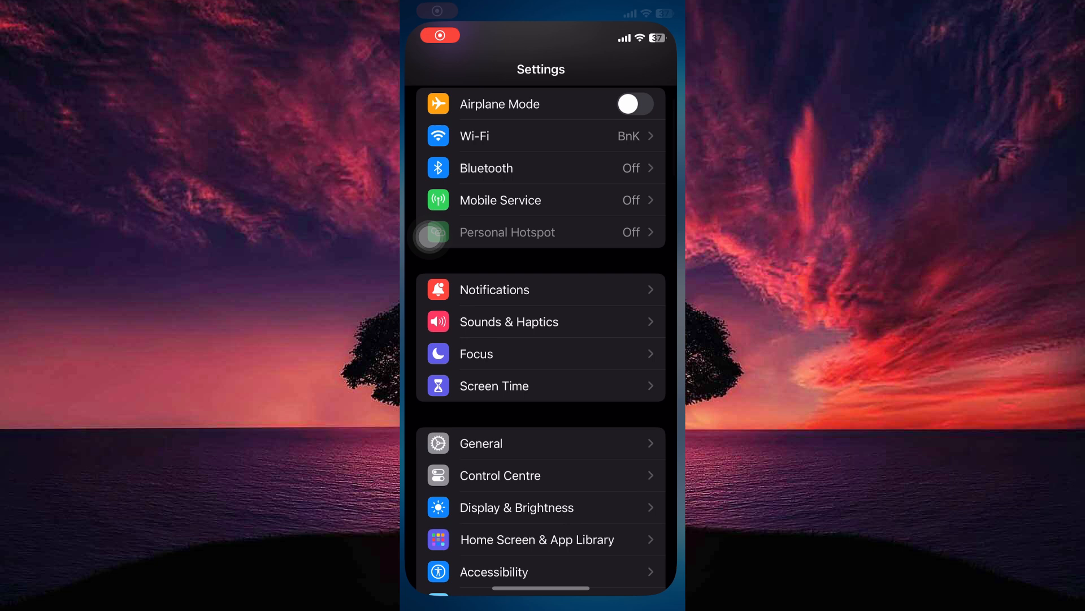
pyautogui.scroll(-3)
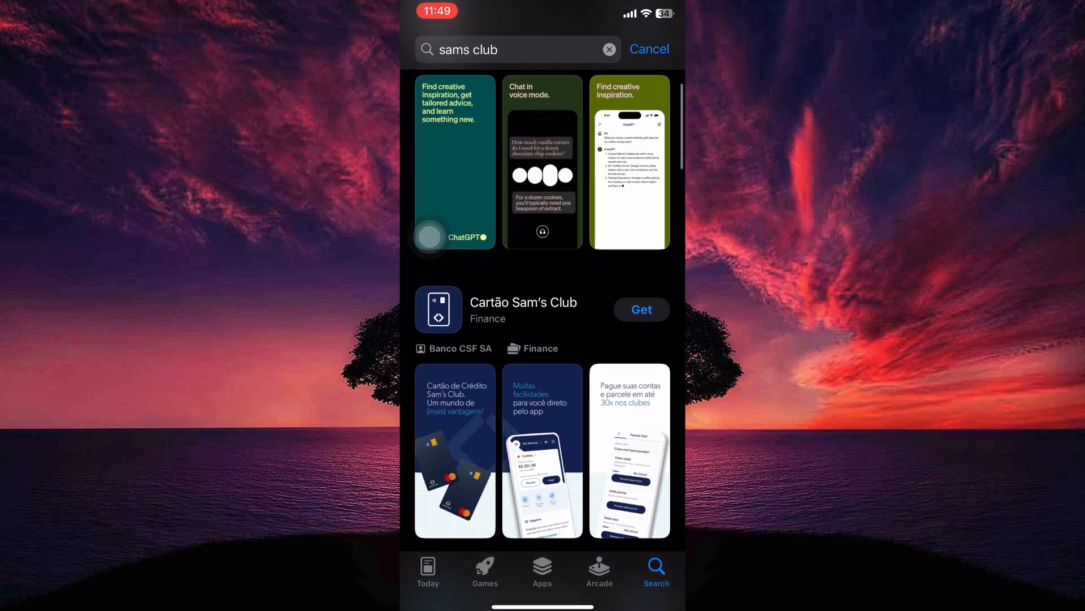
# Scroll the 'sams club' results past Cartão Sam's Club to reveal StepsApp Pedometer
pyautogui.scroll(-3)
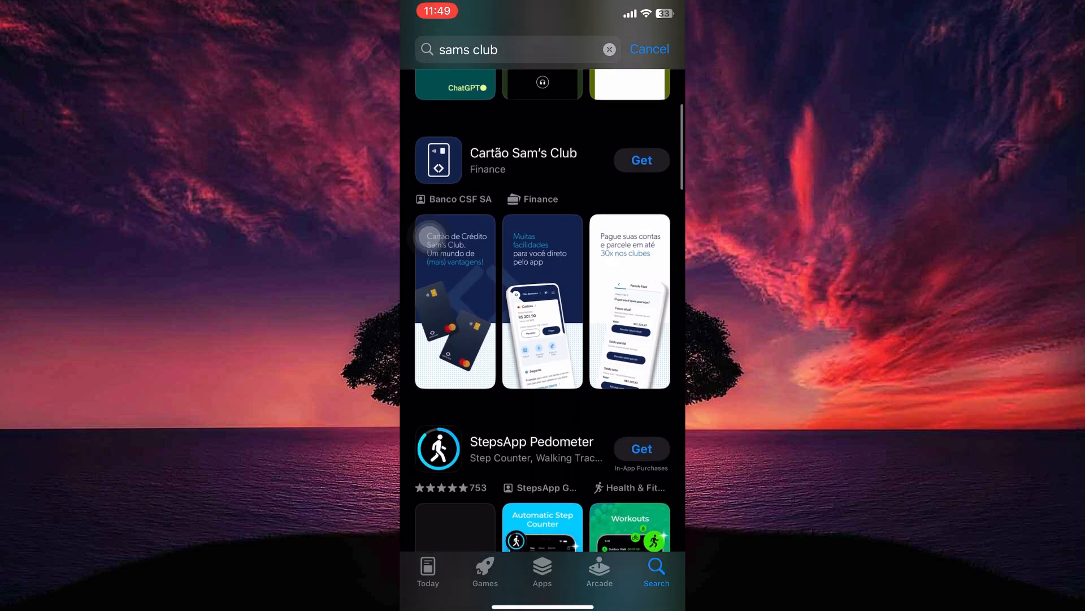
pyautogui.scroll(-3)
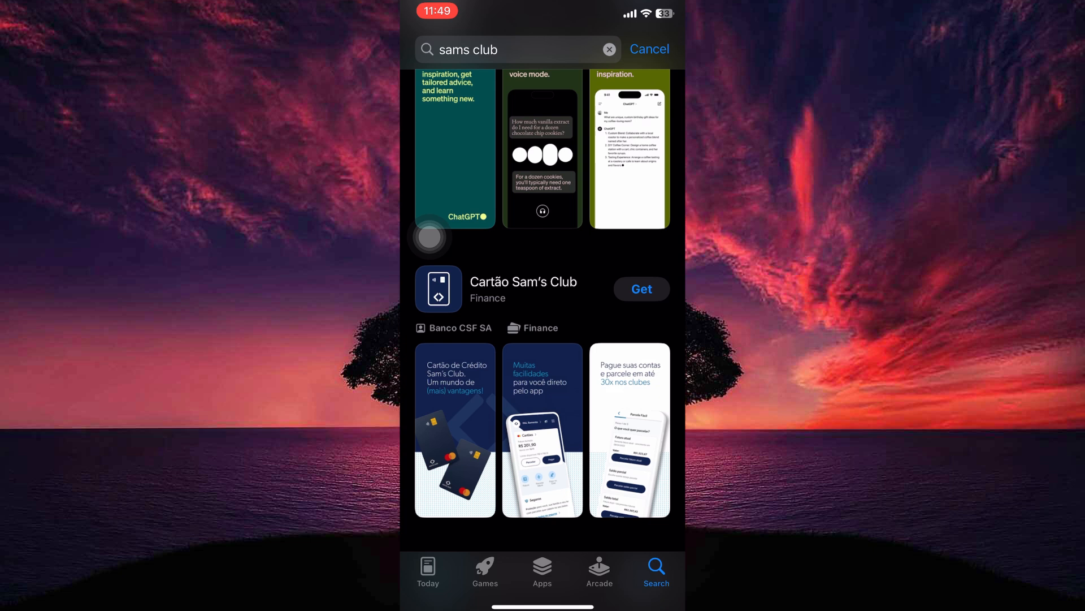